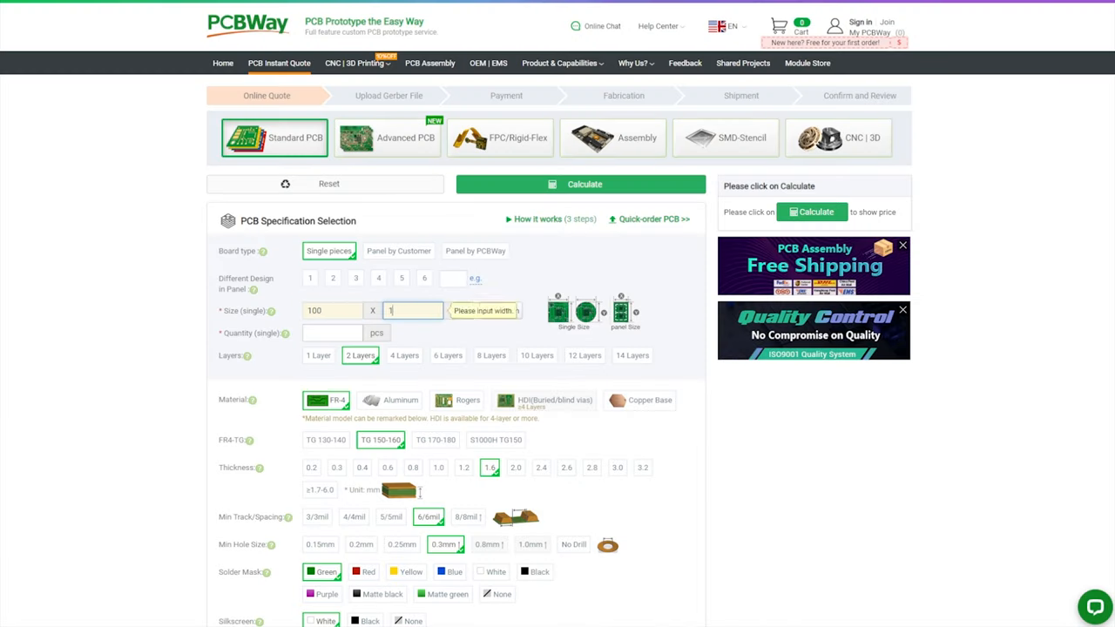
# Calculate the quote for the 100 × 100 mm, 5-piece, 2-layer board: US $29.05 with shipping.
pyautogui.click(582, 185)
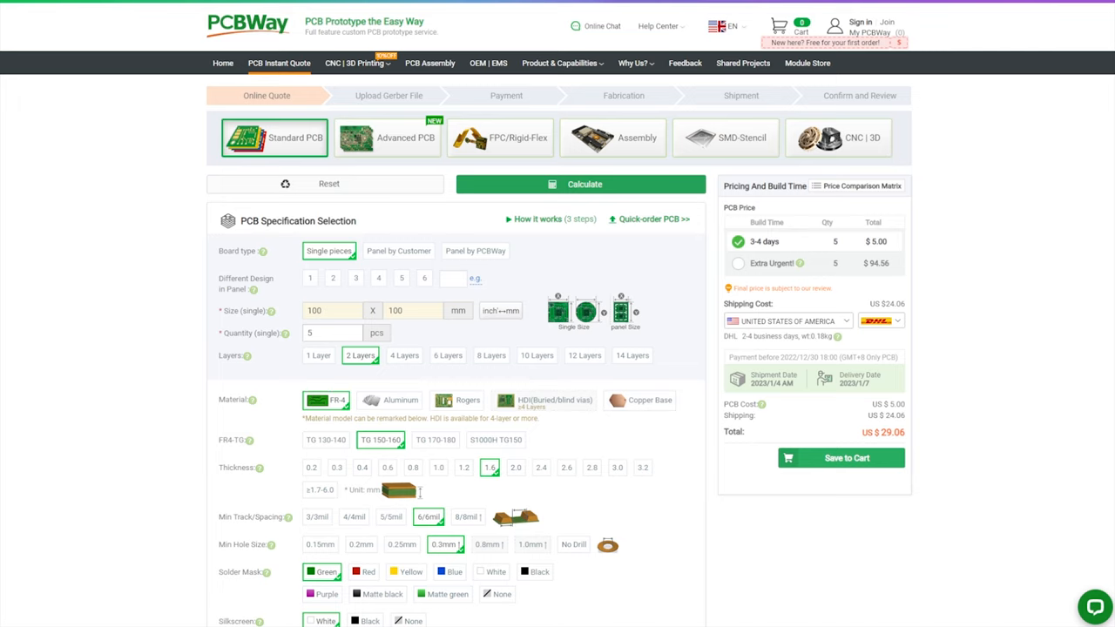